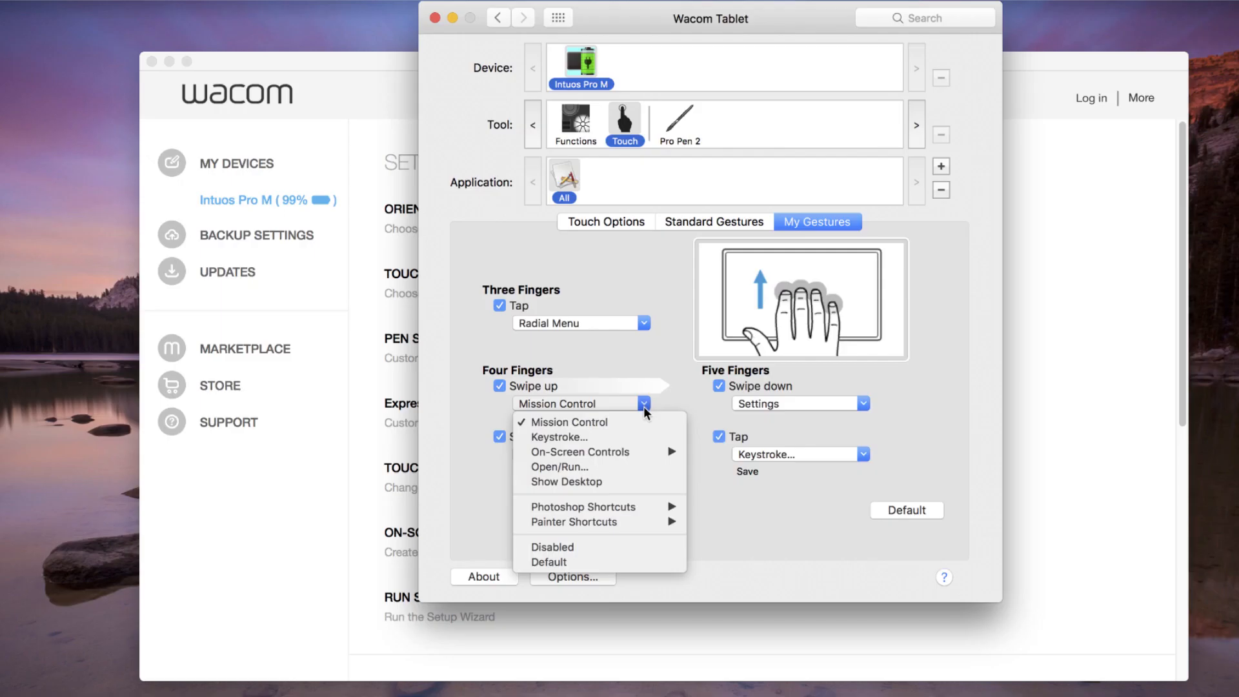
Assign Four Fingers Swipe up the keystroke ⌘A ⌘C, named 'Select All Copy'
left_click(559, 437)
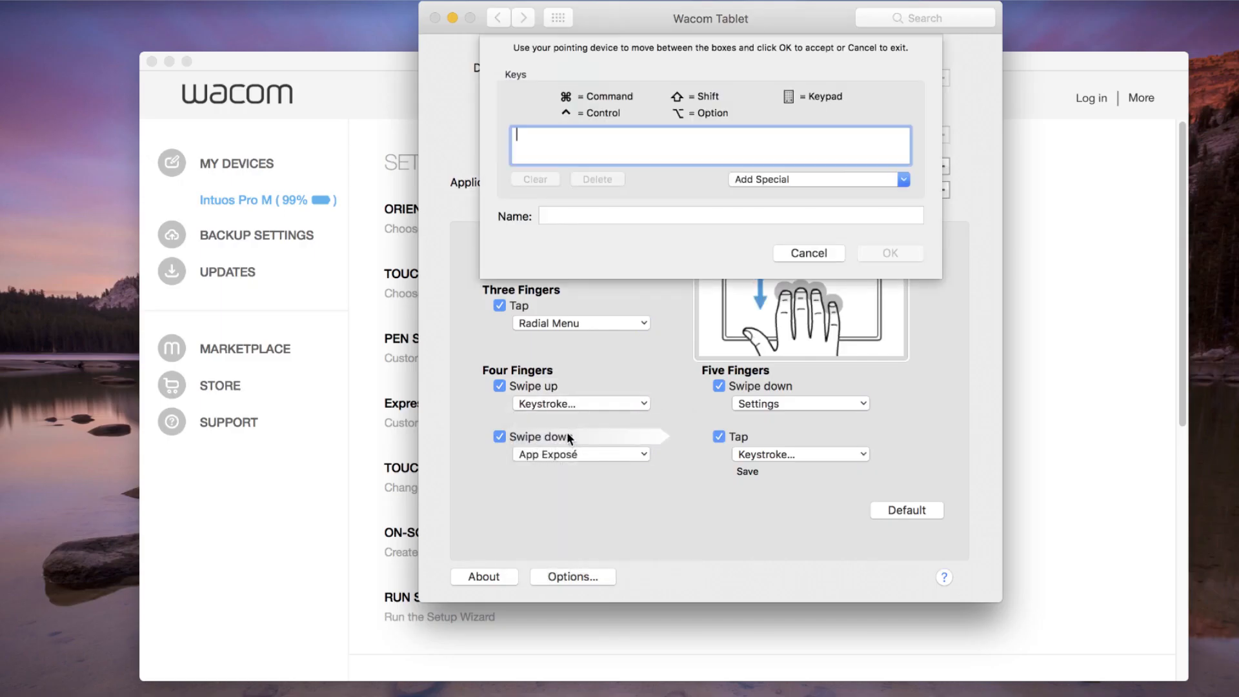
type("⌘A⌘C")
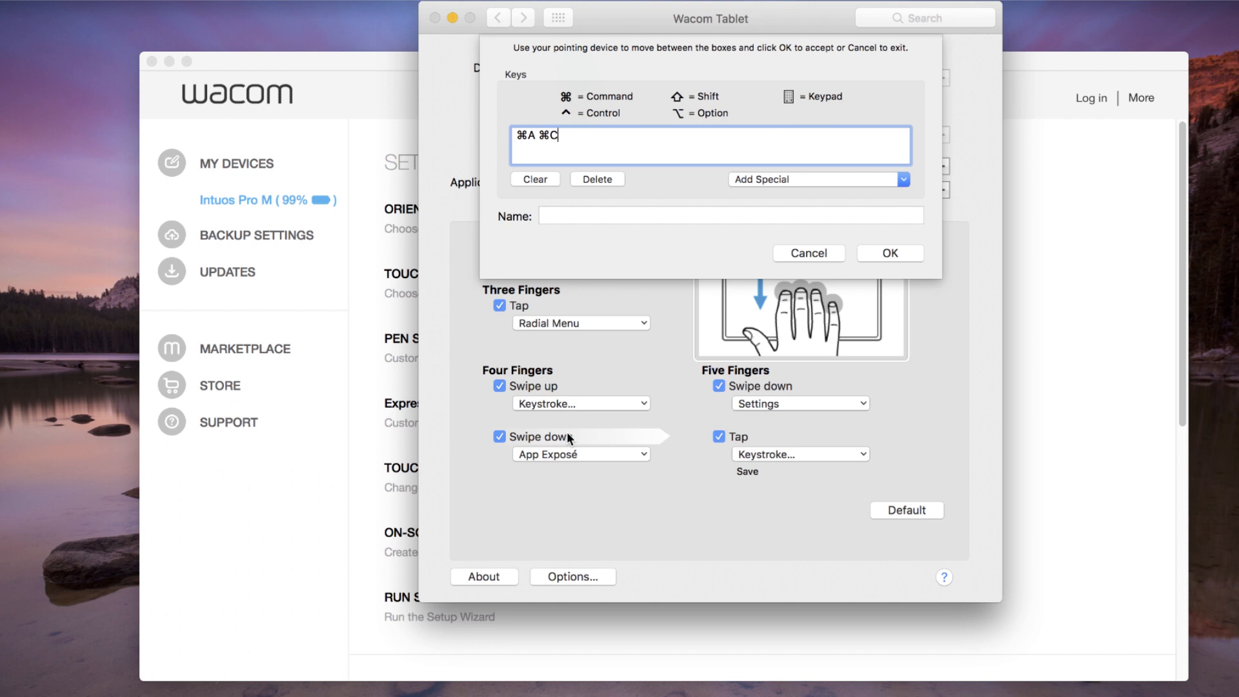
type("Selec")
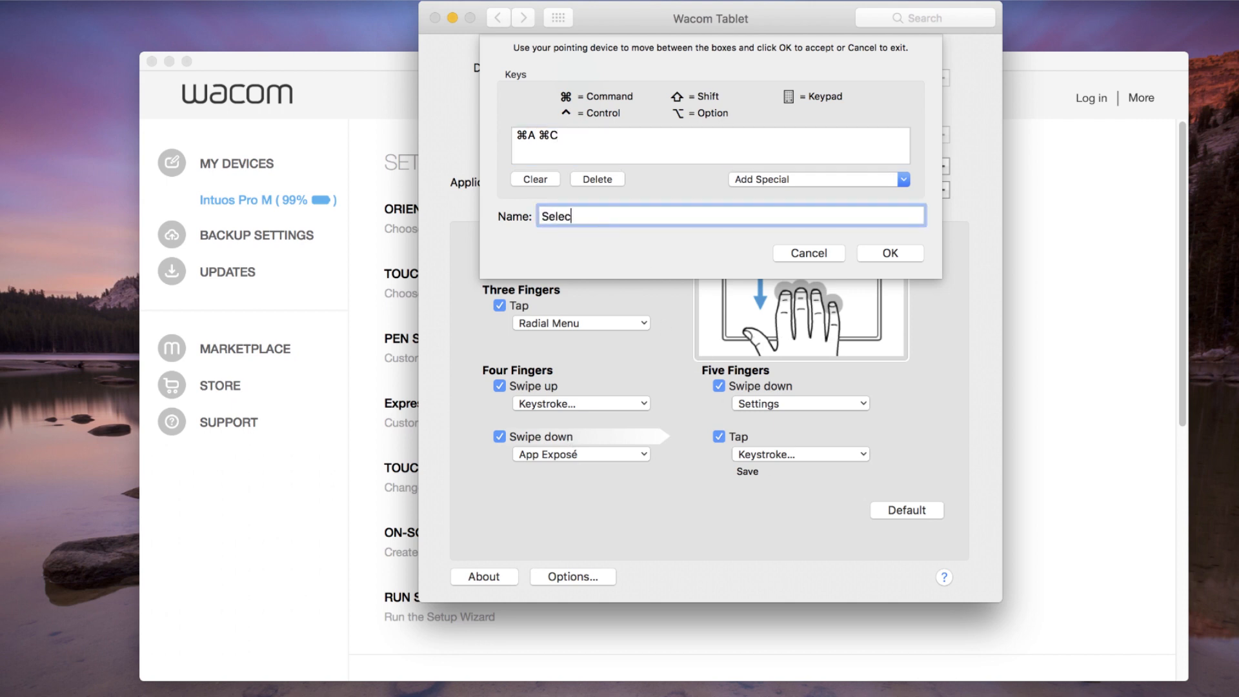
type("t All Copy")
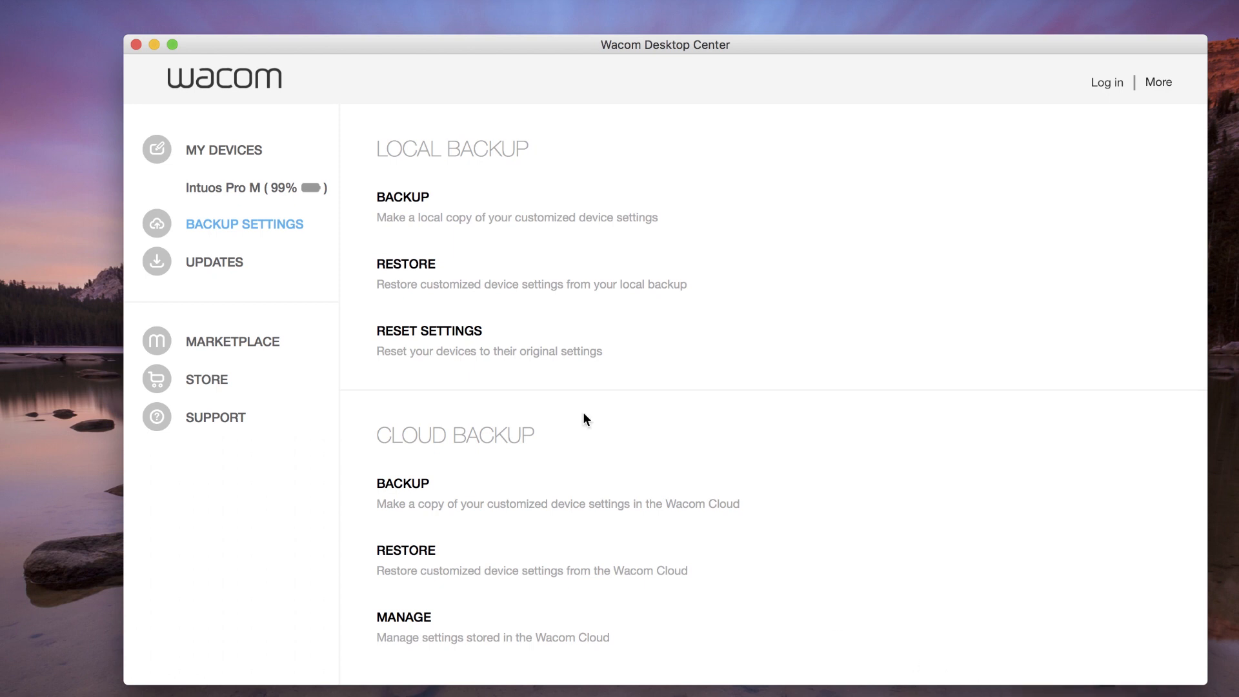
Select the Intuos Pro M under My Devices and enter its Touch Settings
left_click(229, 187)
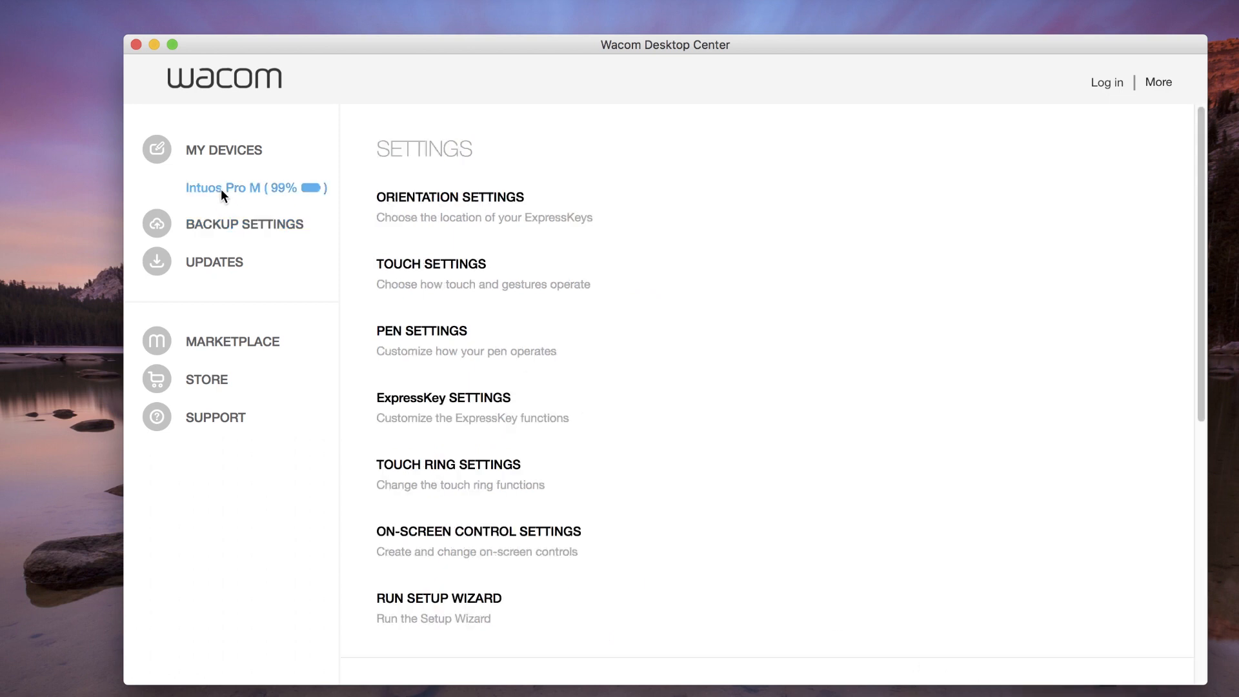
mouse_move(431, 263)
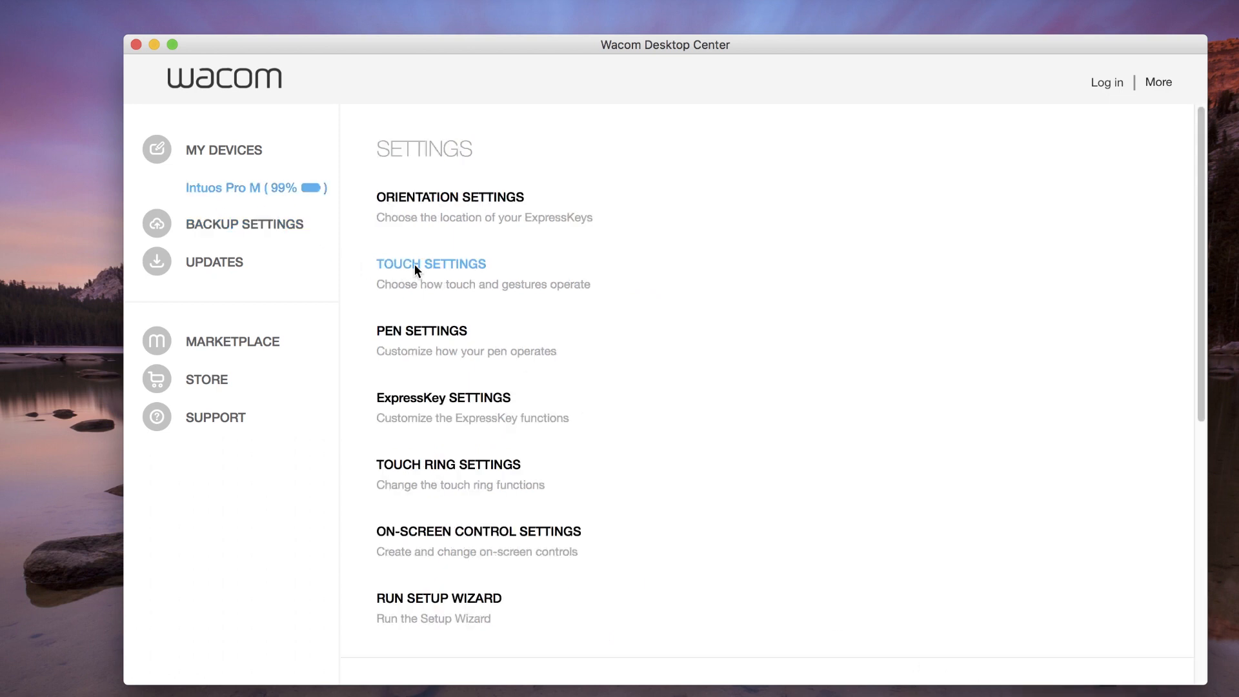
left_click(431, 263)
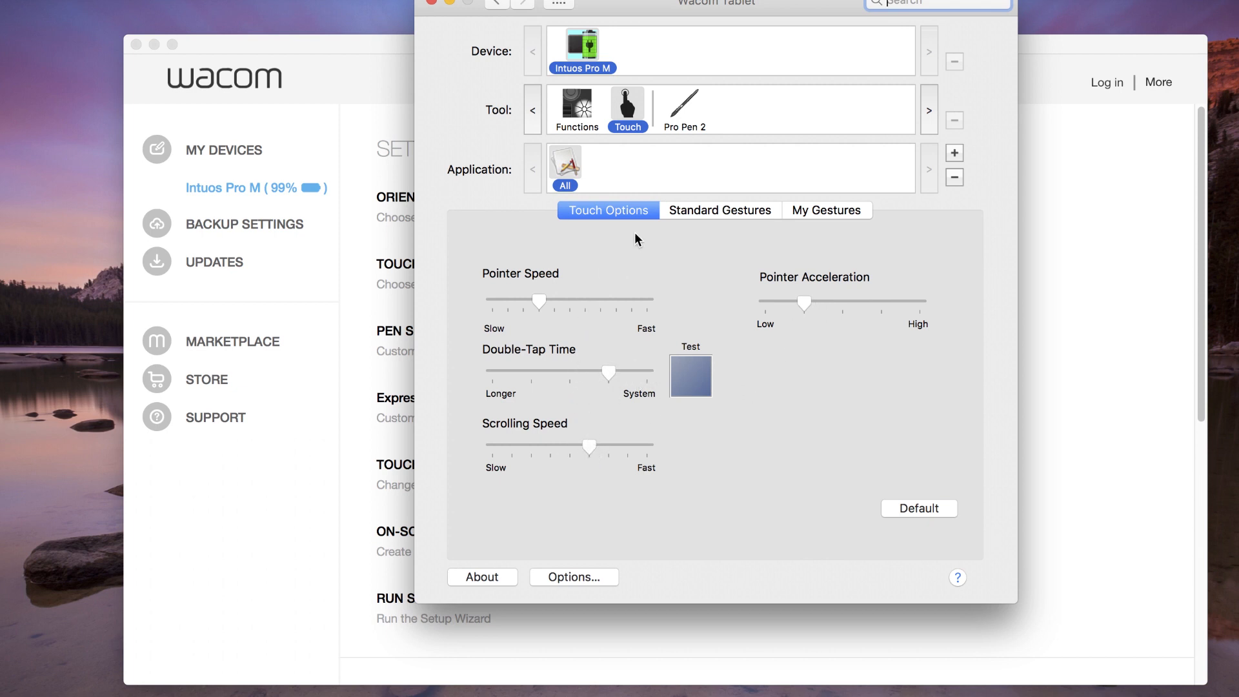
Review the Standard Gestures, then show the My Gestures assignments
left_click(719, 211)
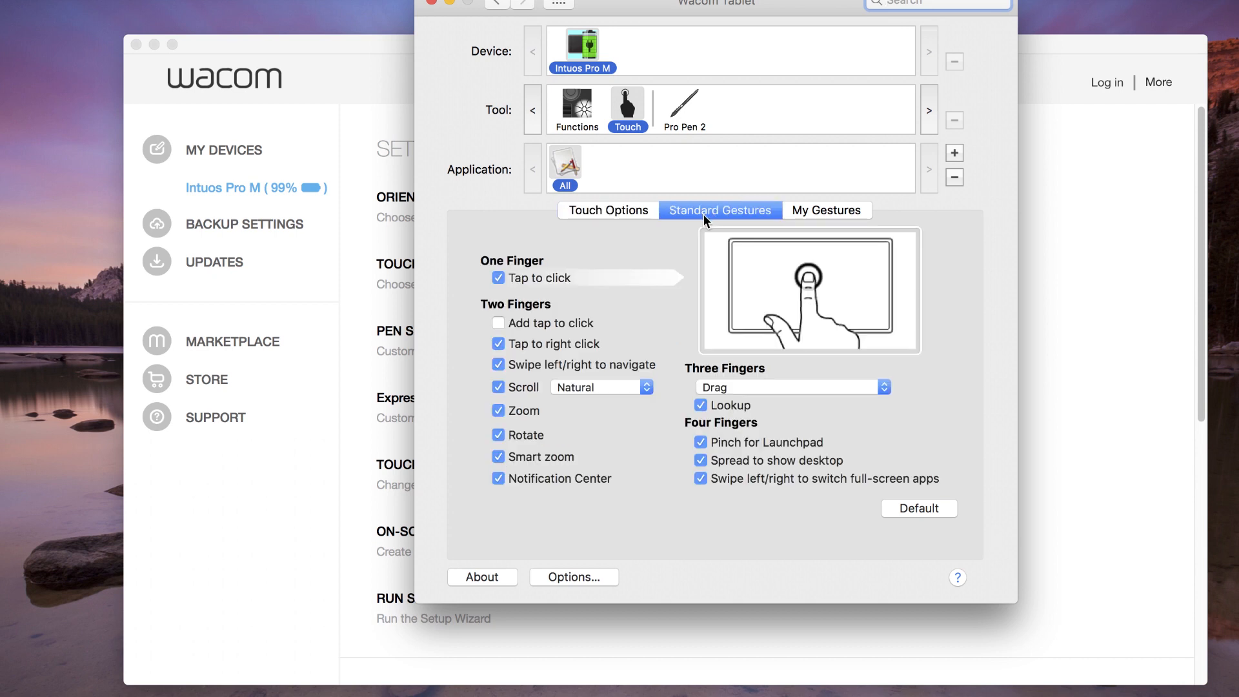
mouse_move(504, 291)
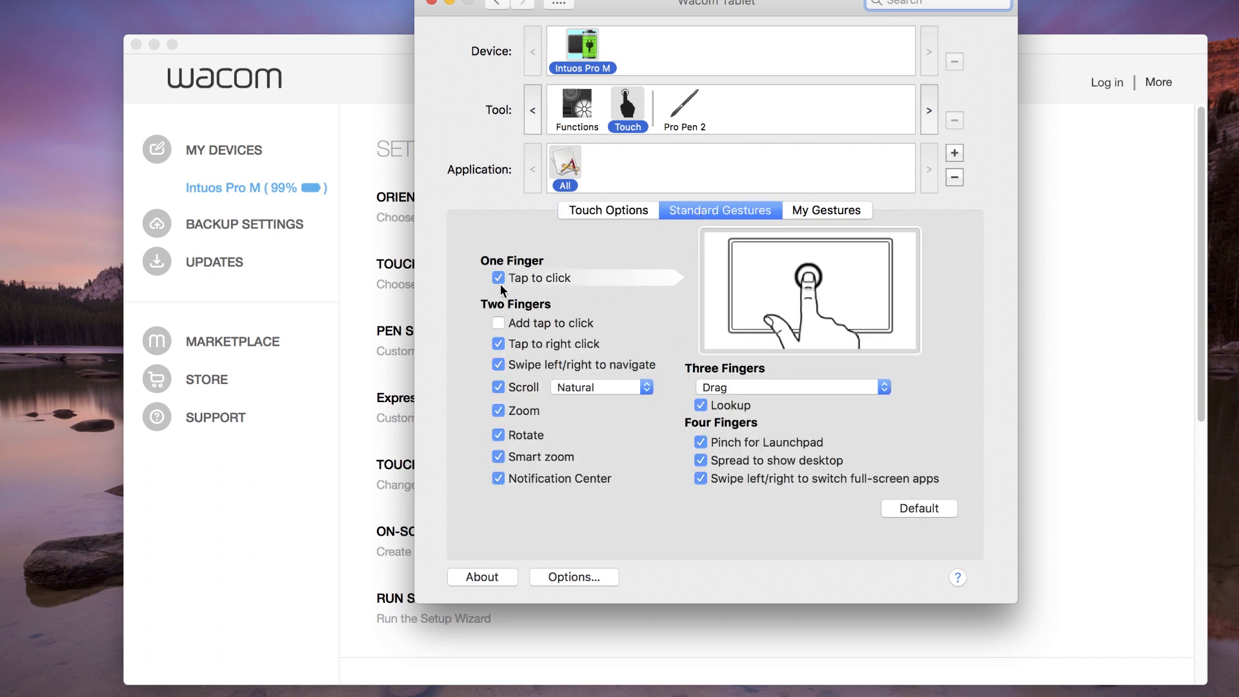
left_click(826, 211)
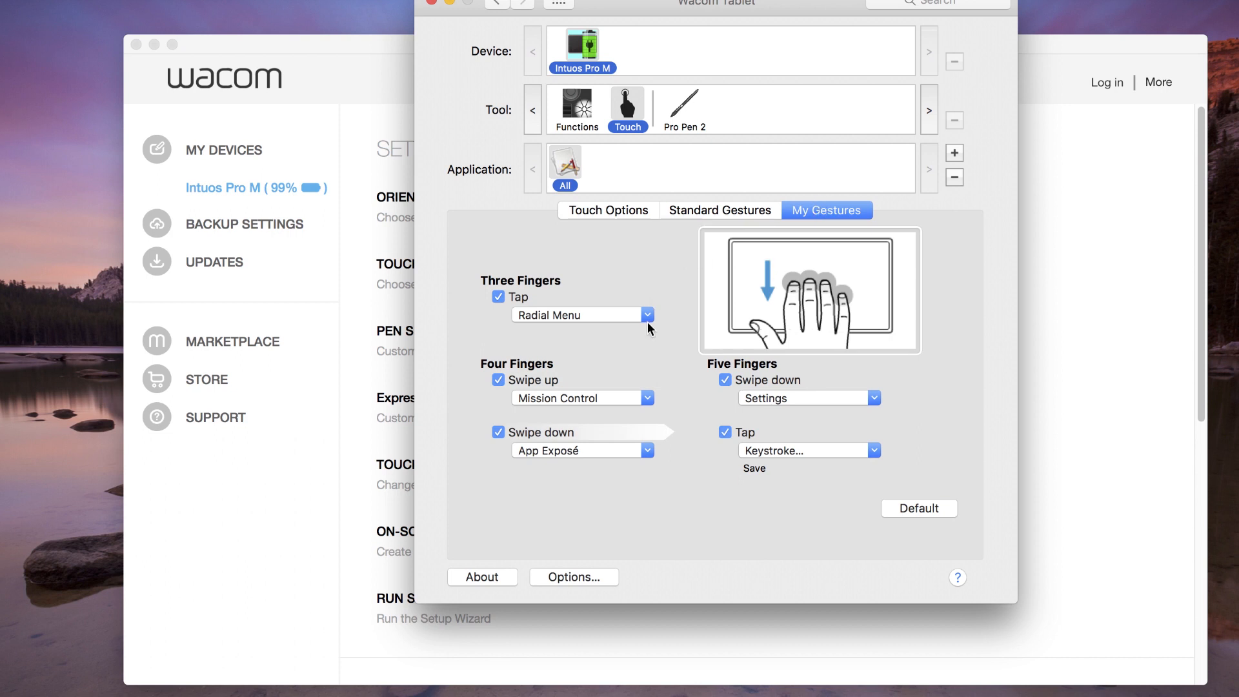
Try Keystroke… for Three Fingers Tap, cancel it, and reopen the action choices for Open/Run…
left_click(646, 315)
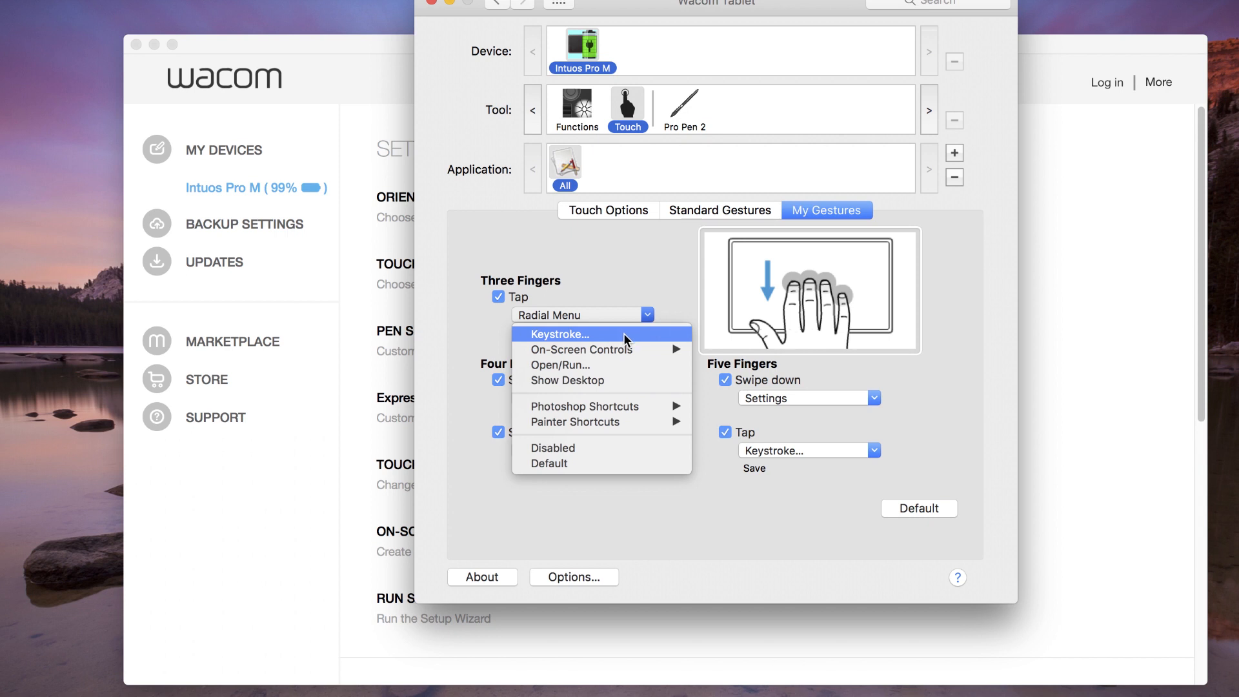
left_click(559, 333)
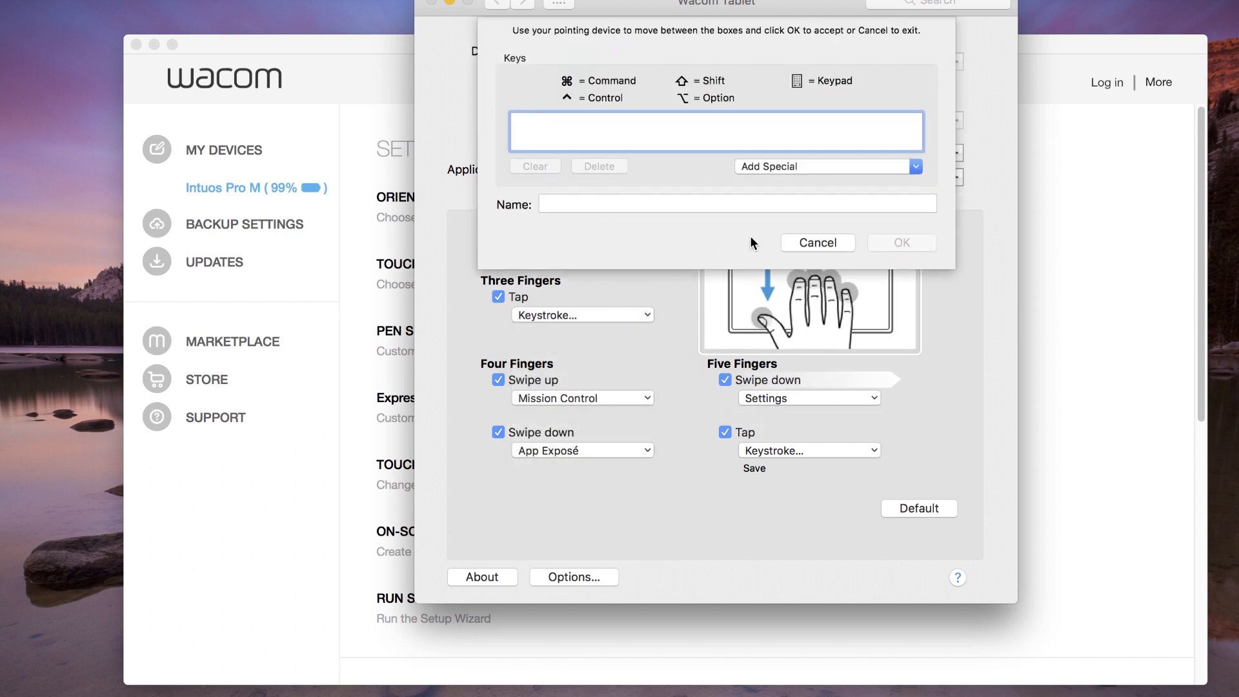
left_click(817, 243)
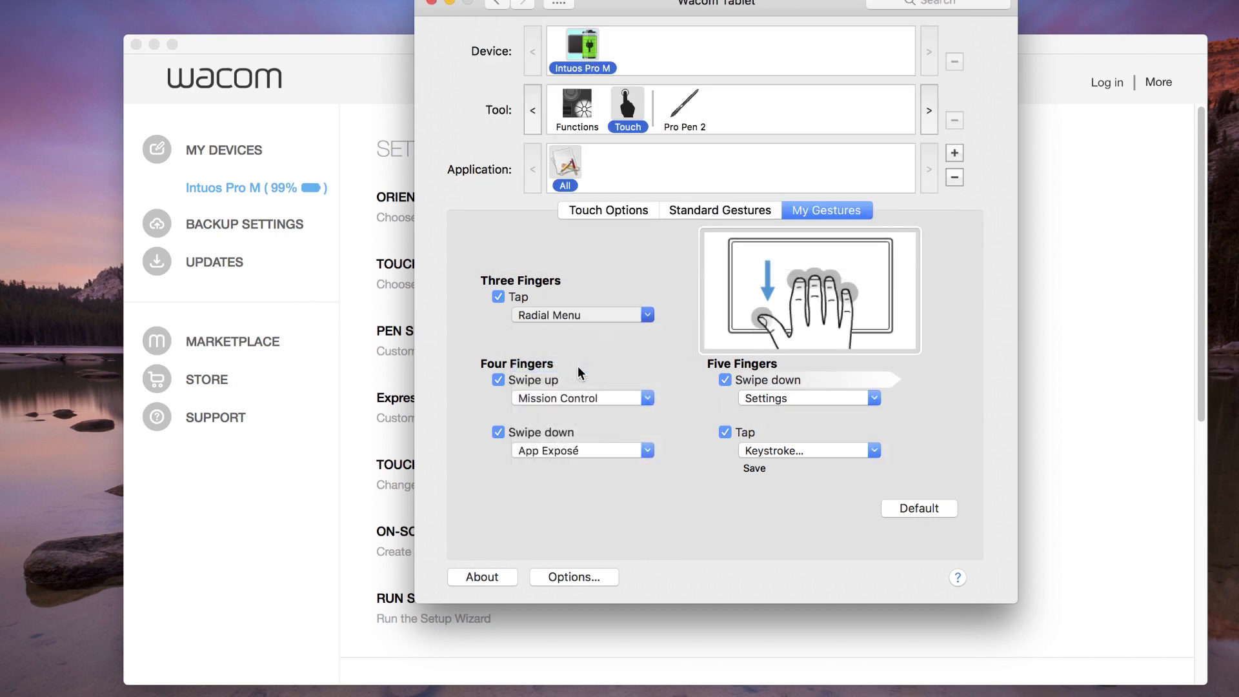
left_click(582, 314)
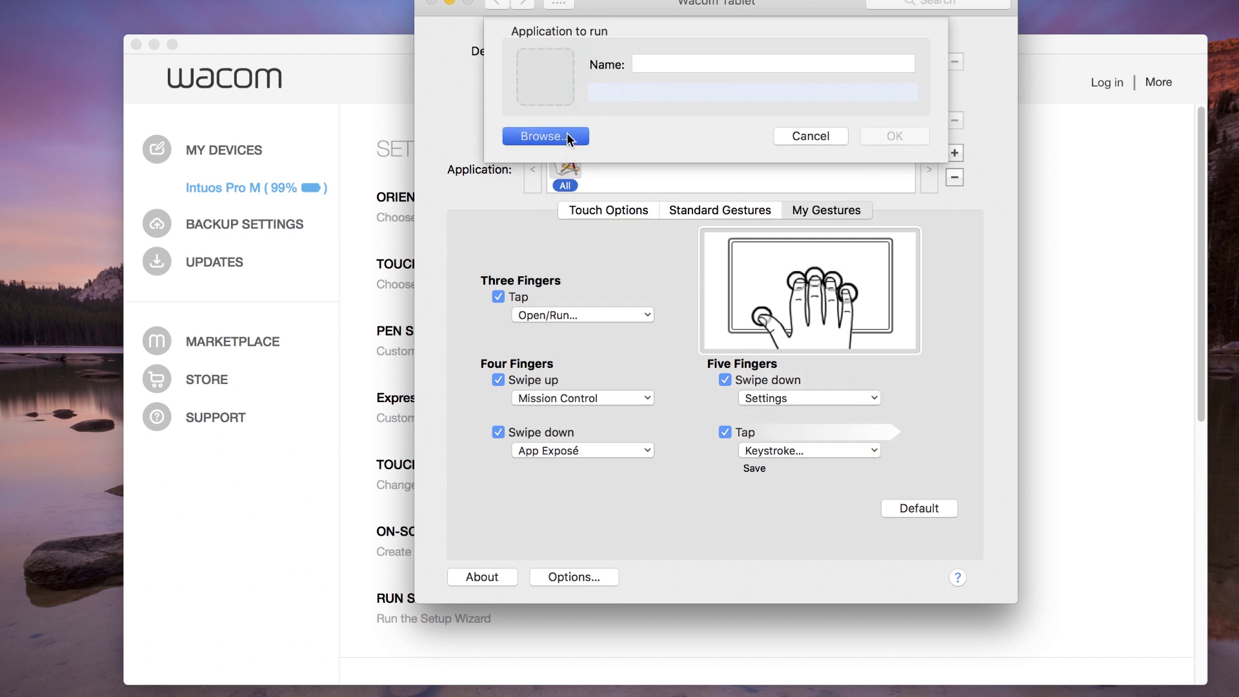
Browse to Adobe Photoshop CC 2017.app and confirm it as the three-finger tap application
left_click(544, 136)
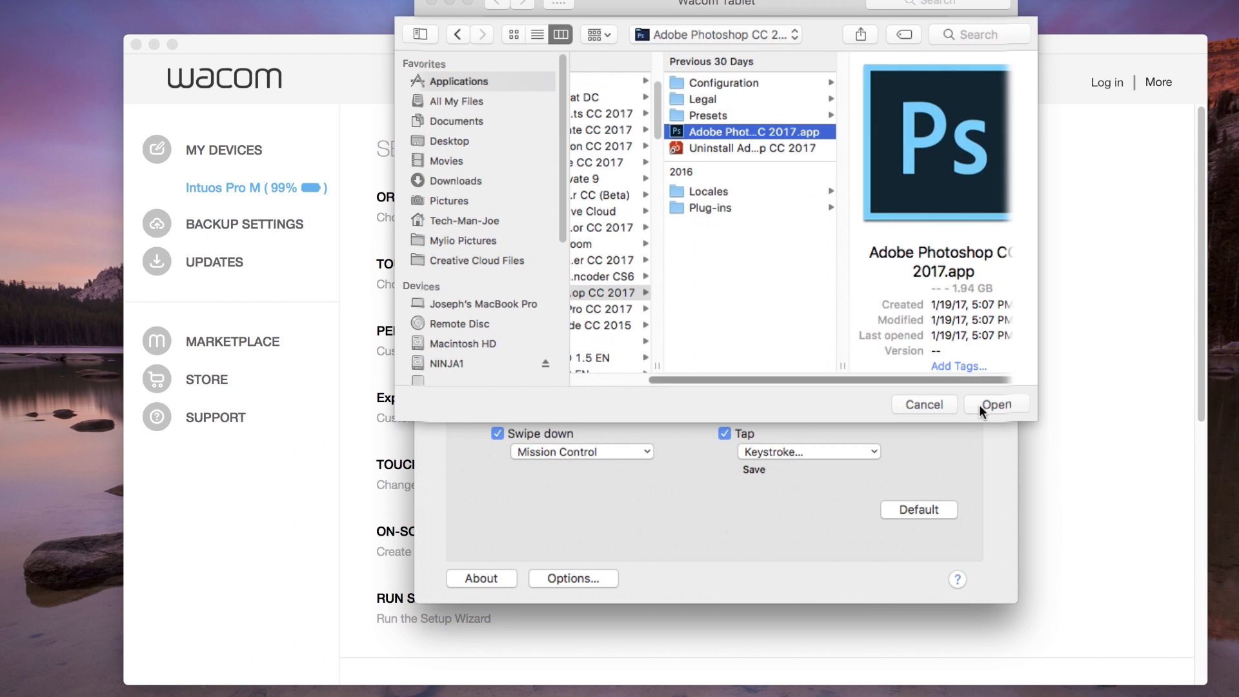
left_click(995, 404)
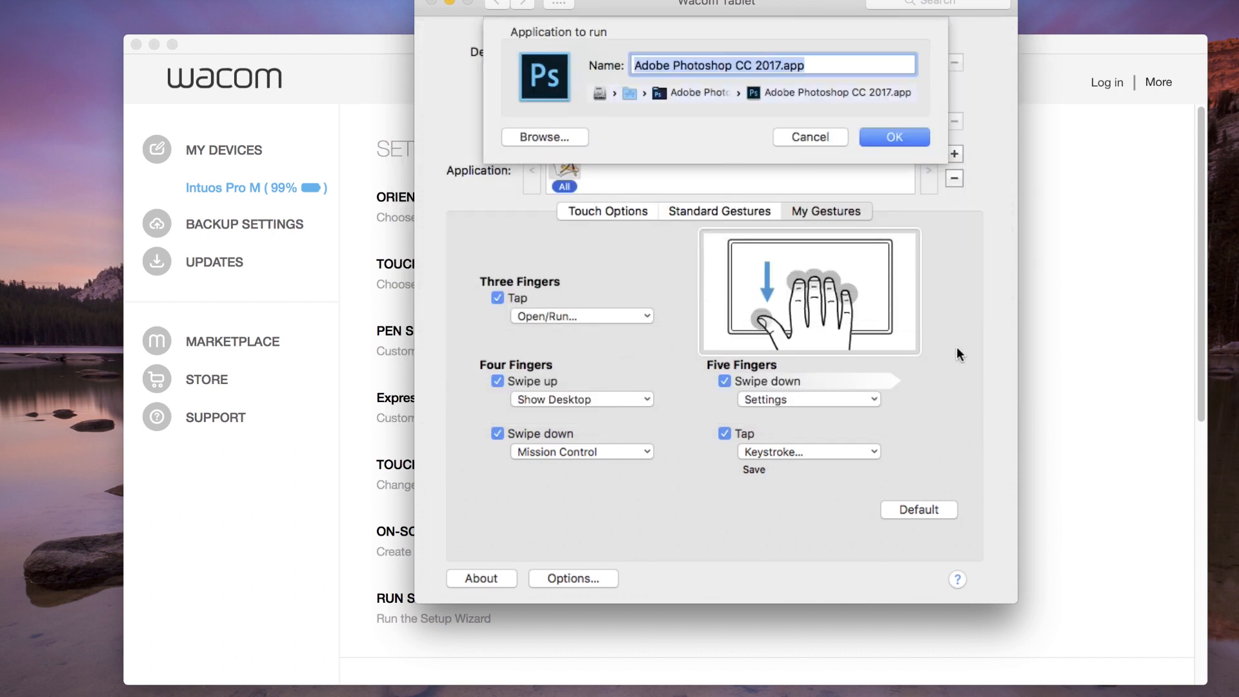
left_click(893, 137)
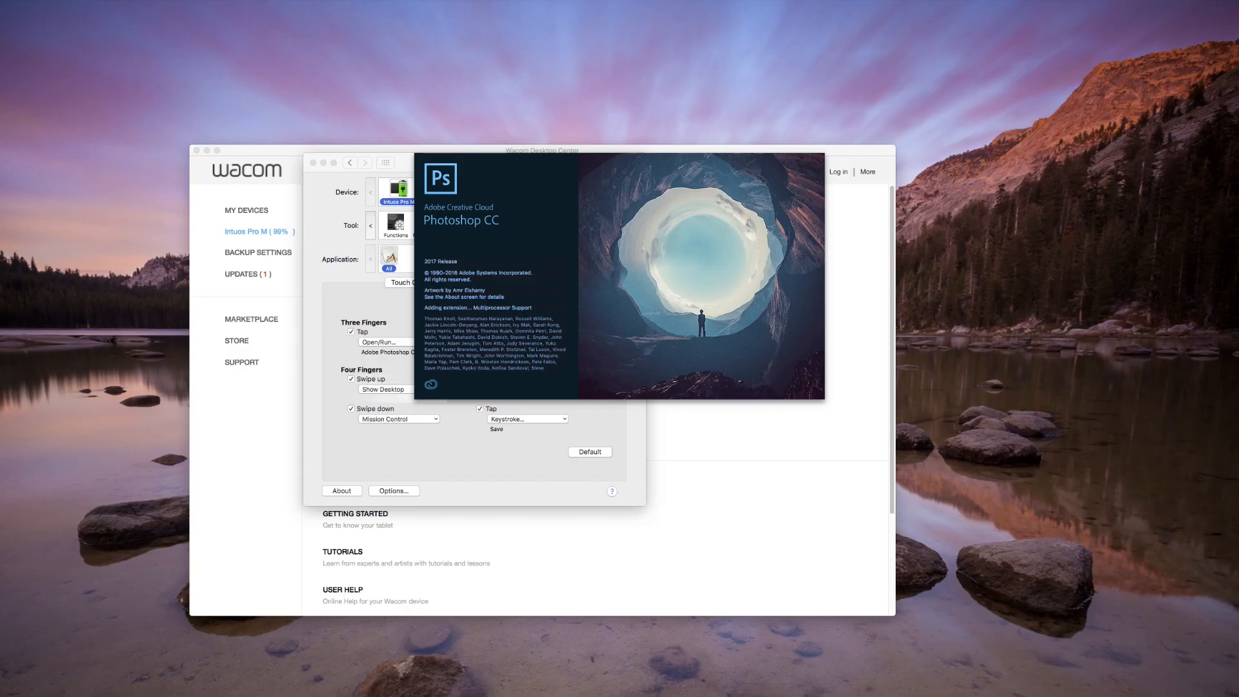